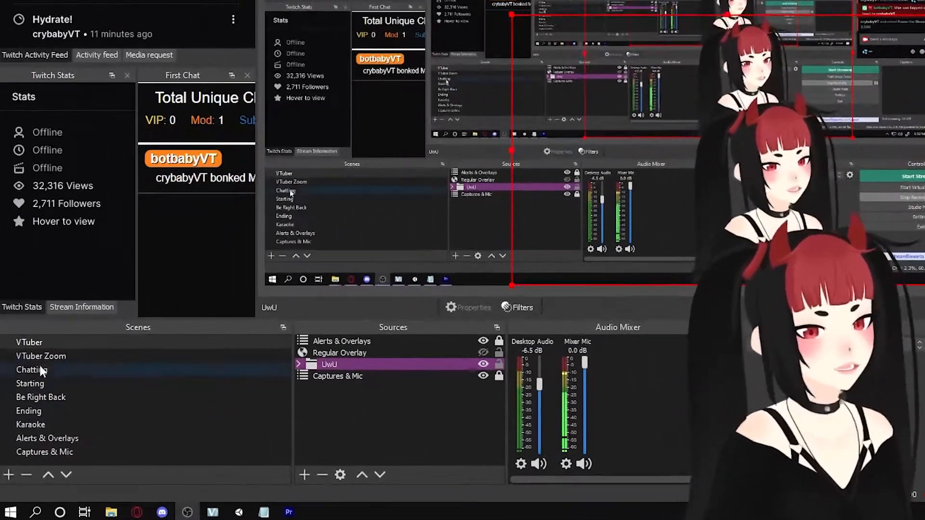
Step: Cycle through the Chatting and Starting scenes, then return to the VTuber scene
click(45, 452)
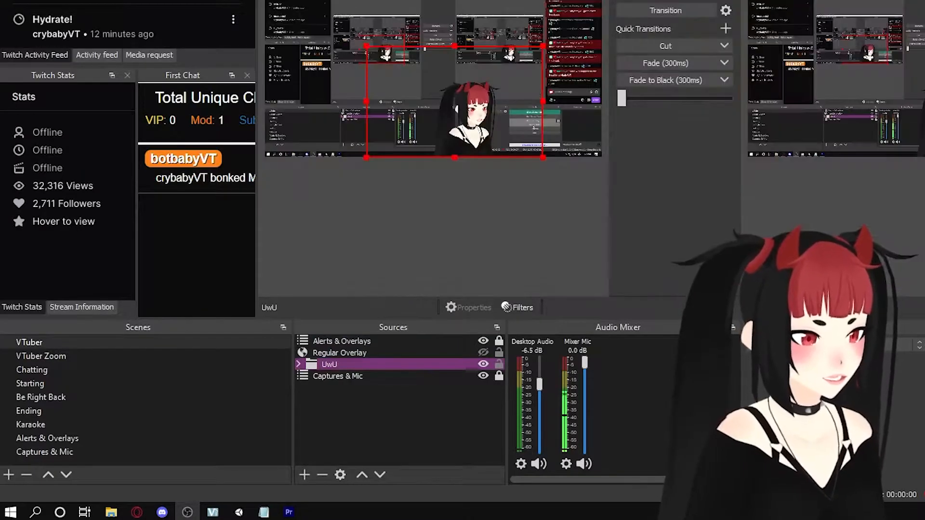
click(32, 369)
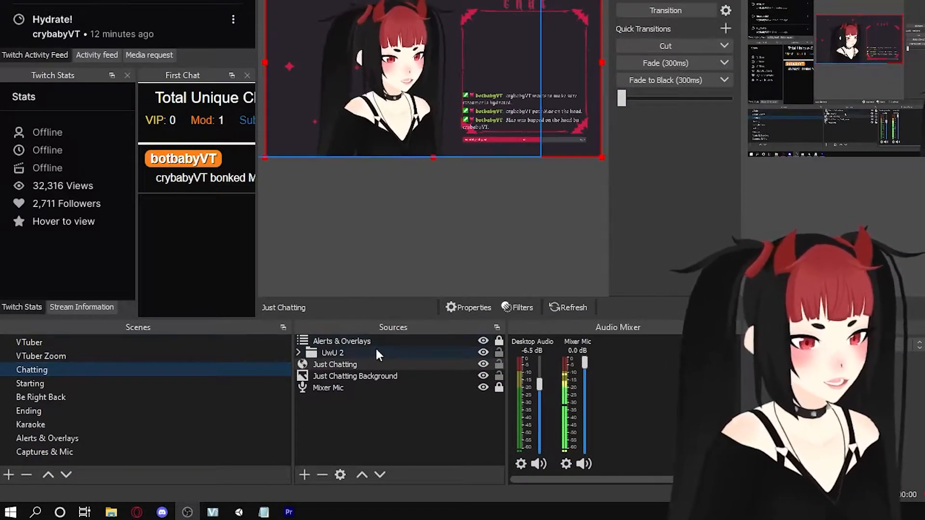
click(30, 383)
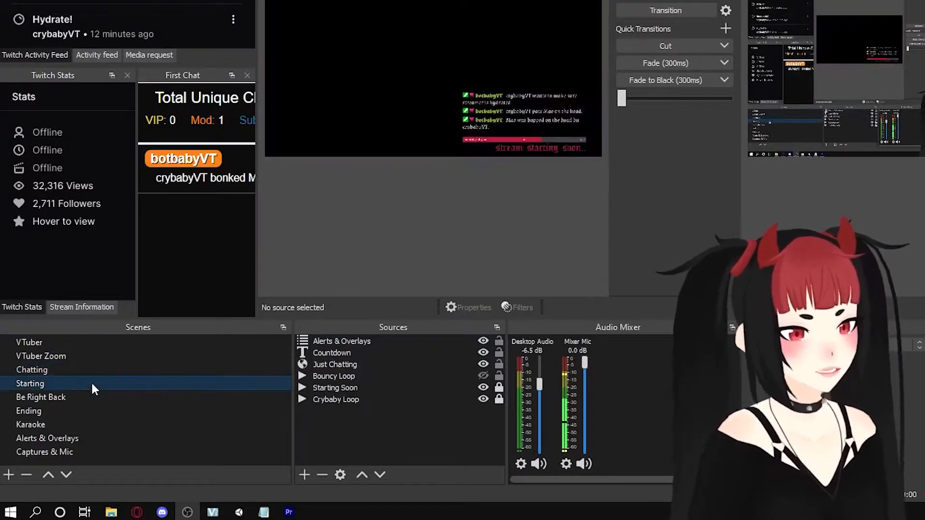
click(40, 397)
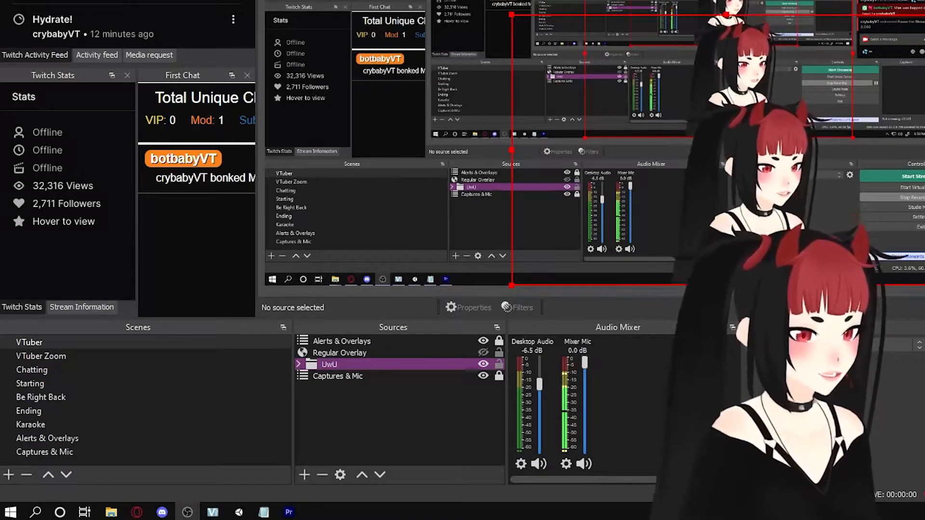
Step: Show Alerts & Overlays and expand its browser-source folder listing alert, Discord and Ko-Fi sources
click(47, 438)
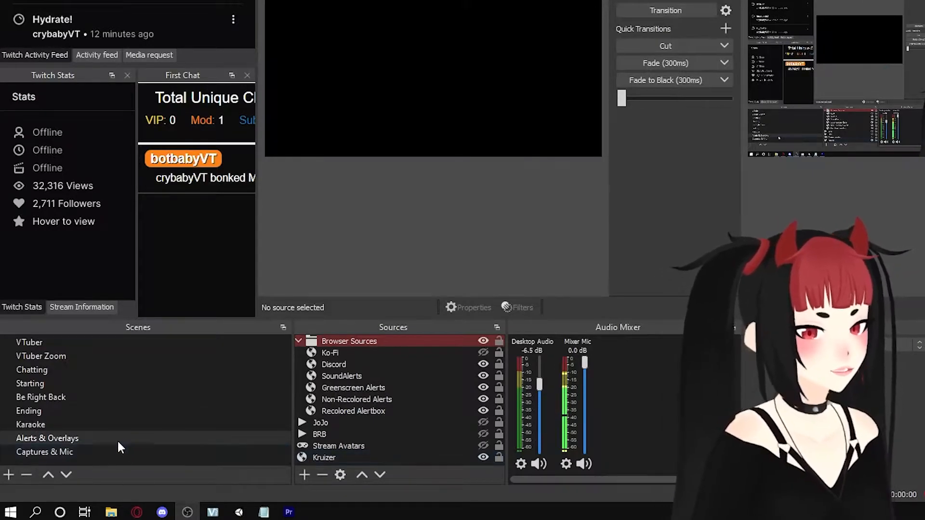
click(320, 434)
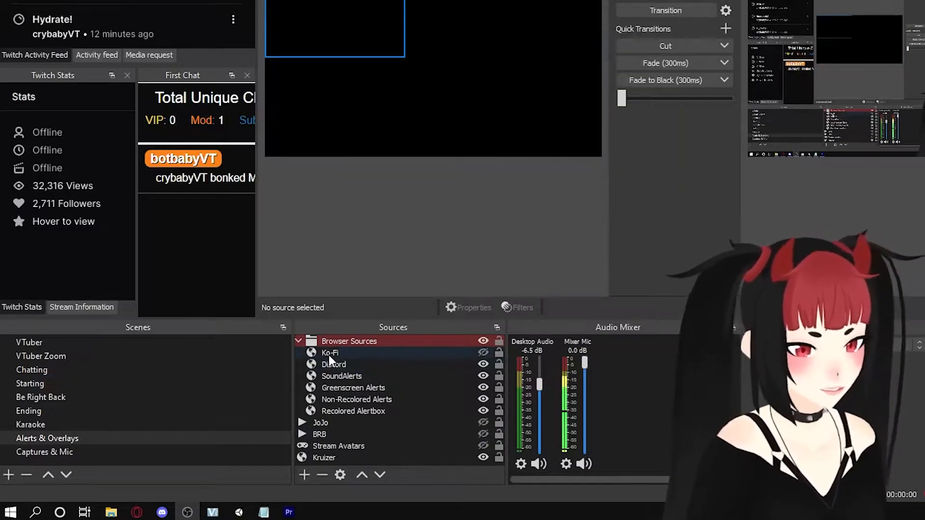
click(352, 388)
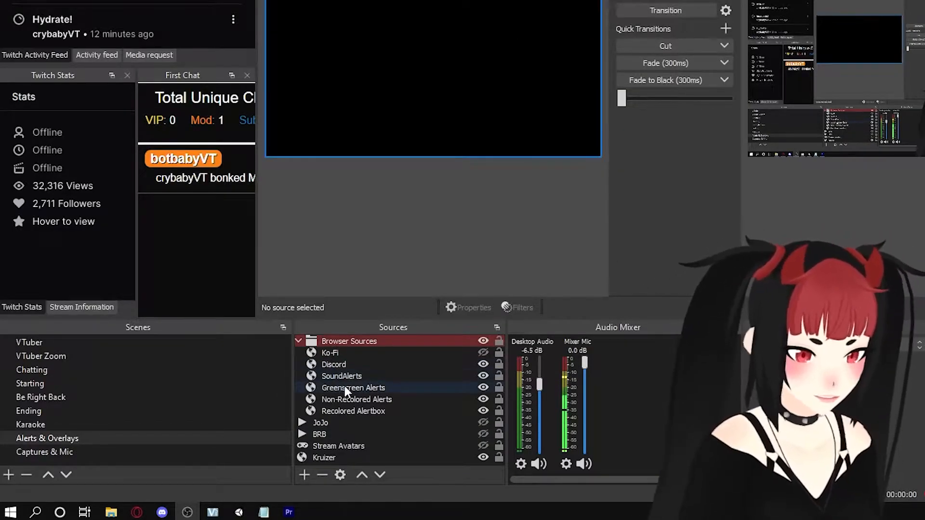
click(320, 422)
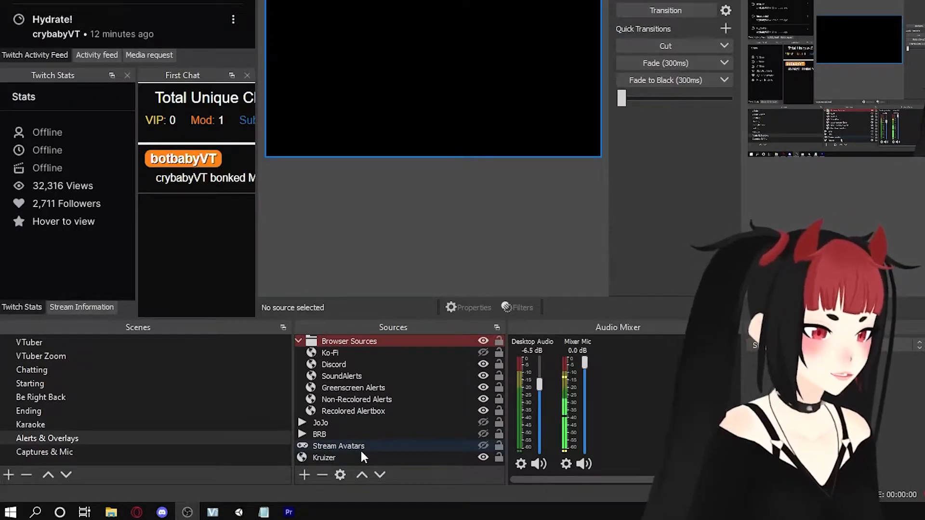
click(323, 457)
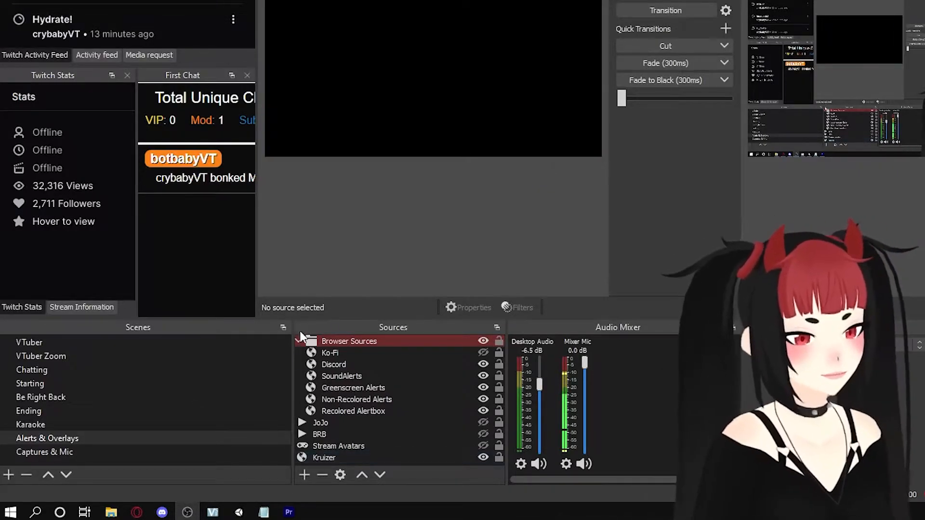
Step: Show Captures & Mic, review its Captures folder, then collapse it above Under Captures and Mixer Mic
click(44, 452)
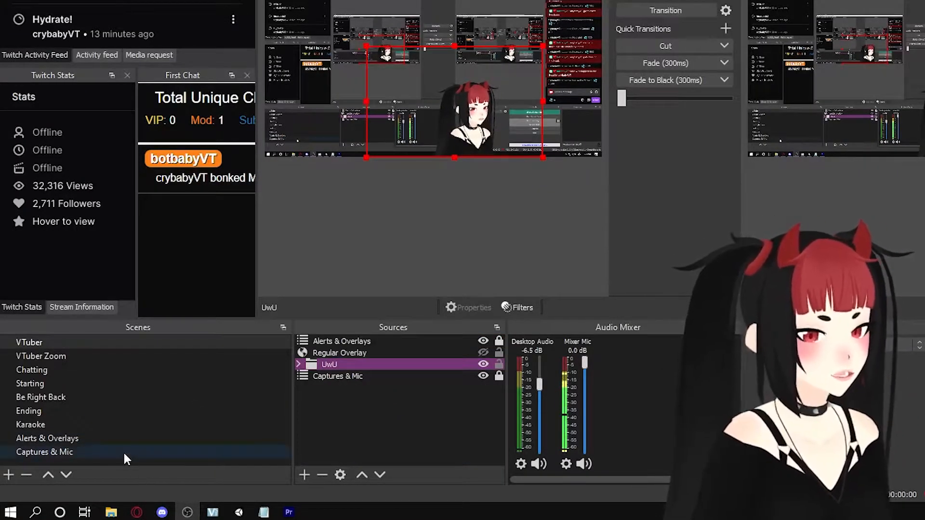
click(44, 452)
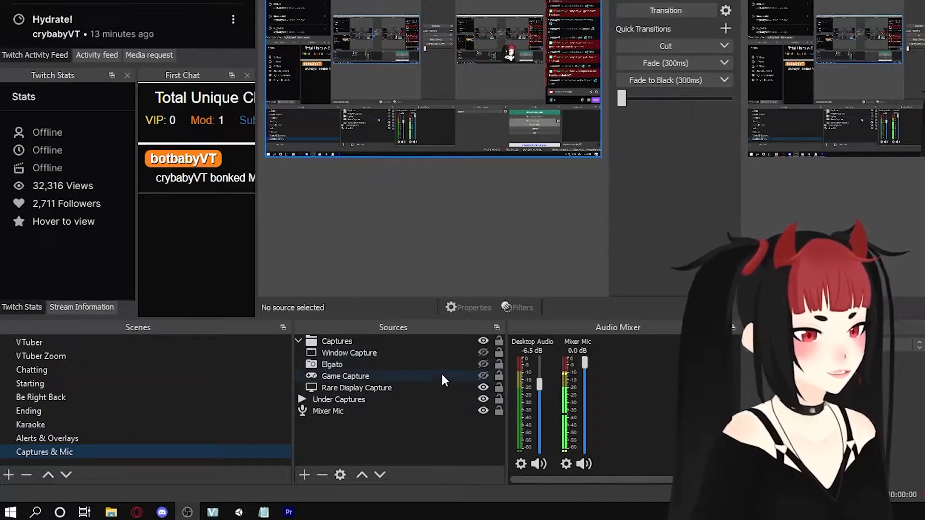
click(356, 388)
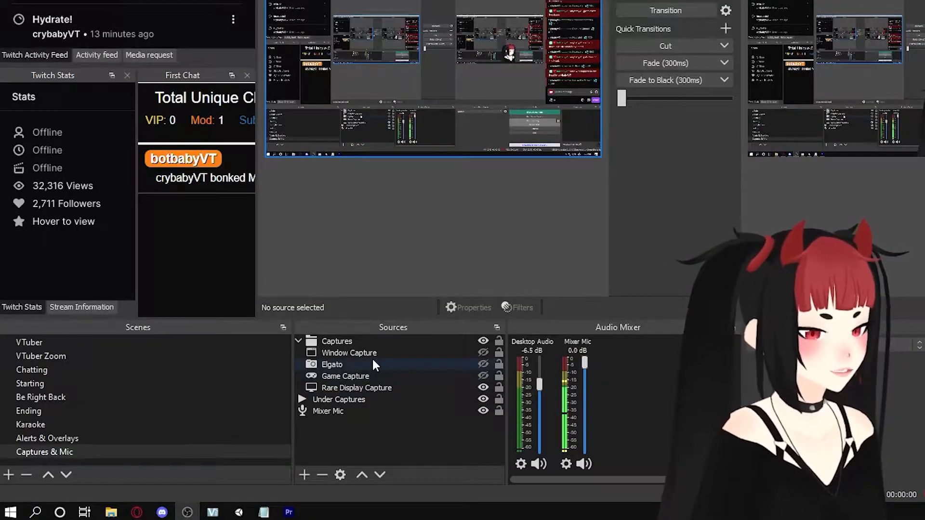
click(349, 352)
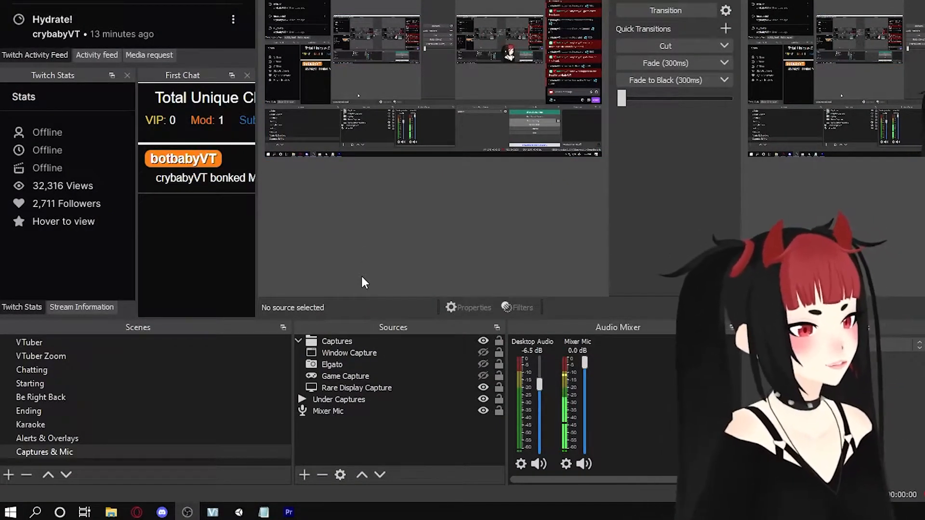
click(345, 376)
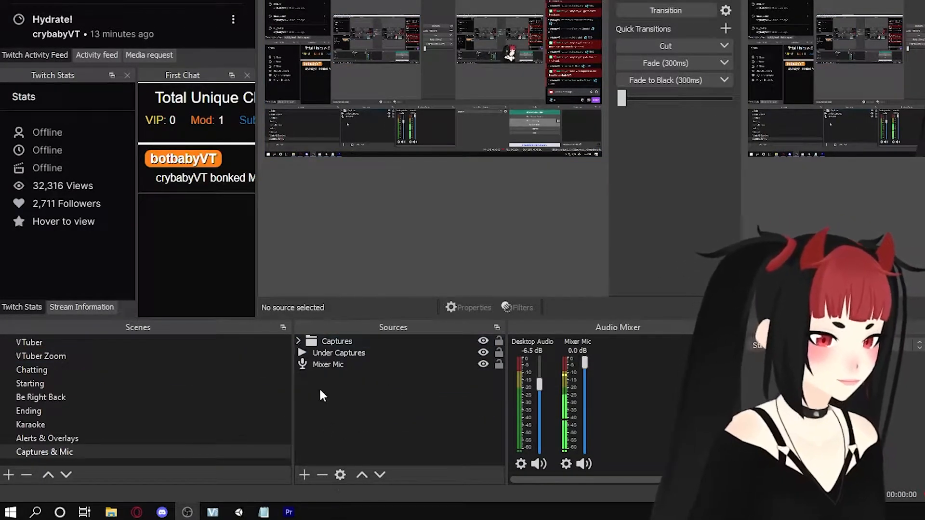
click(29, 342)
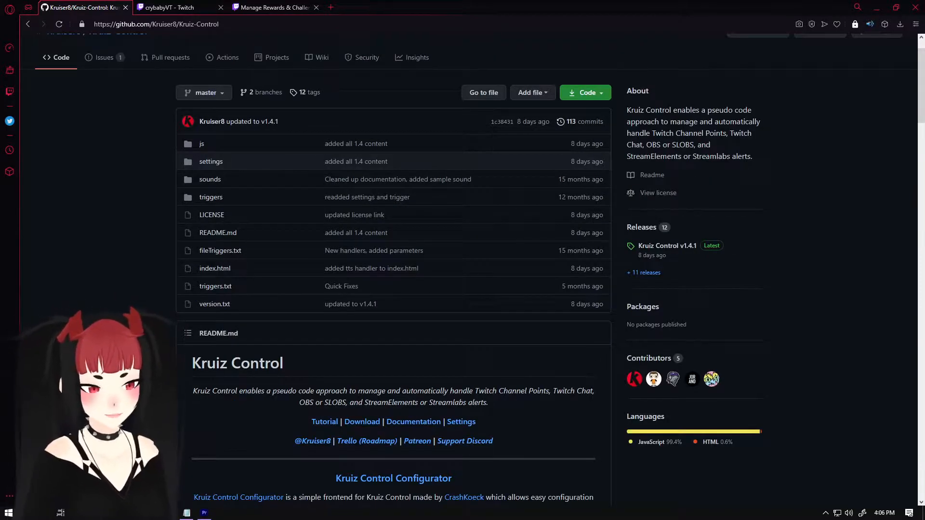
Step: Jump the Kruiz Control docs to Channel Points and bring up the Kruiz-Control-1.4.1 folder
scroll(down, 3)
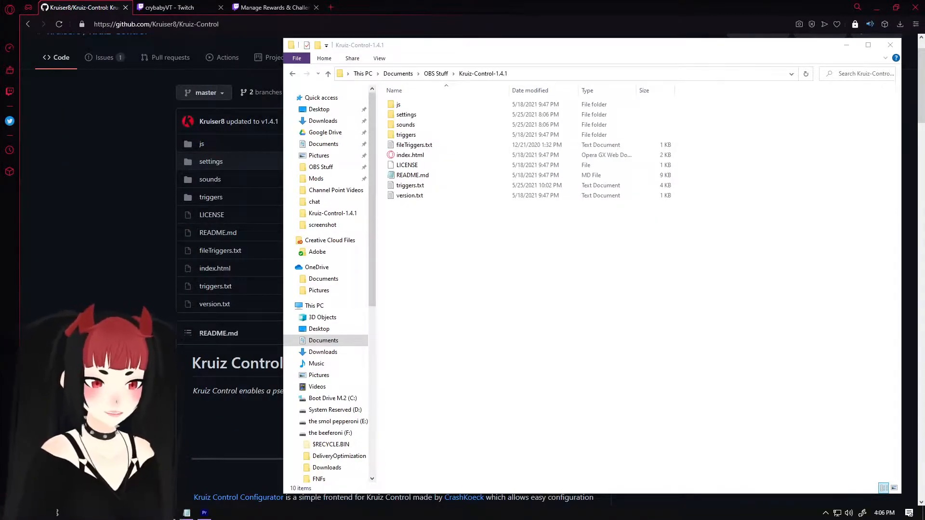
click(890, 45)
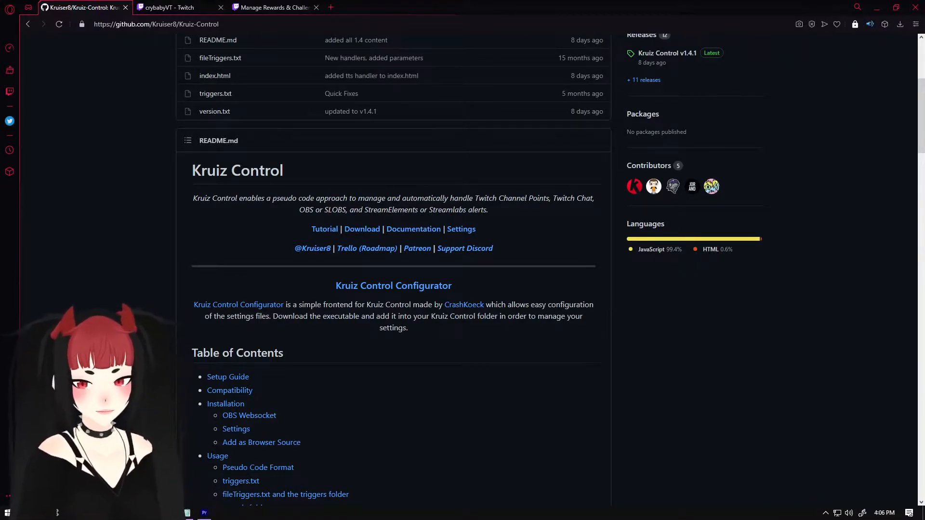
mouse_move(313, 268)
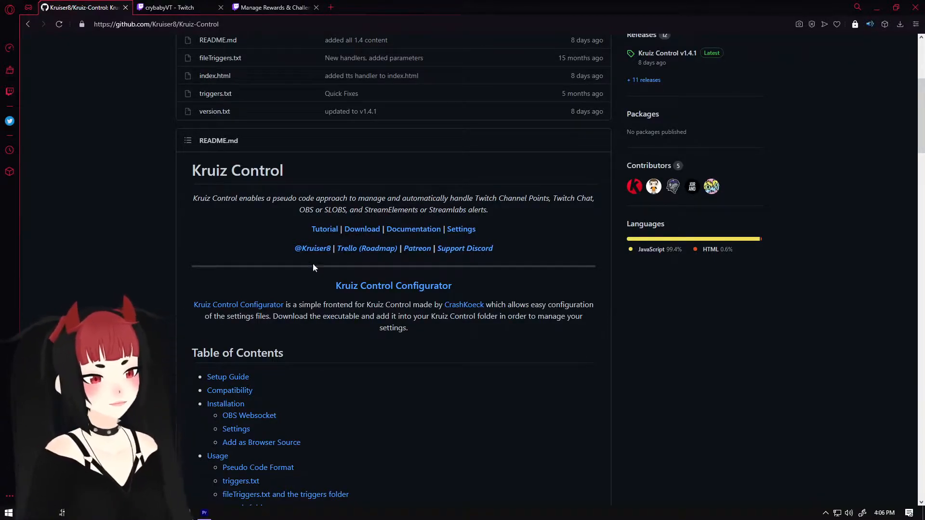
click(413, 228)
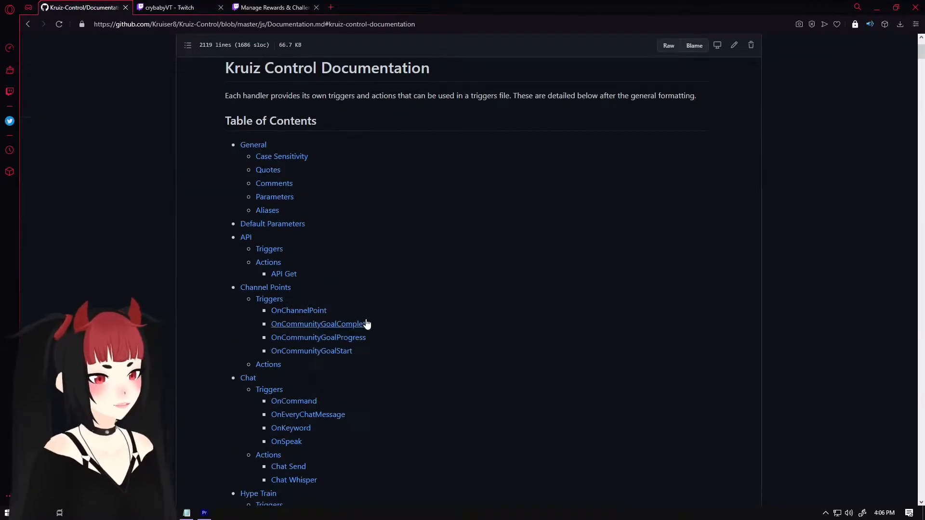
mouse_move(423, 244)
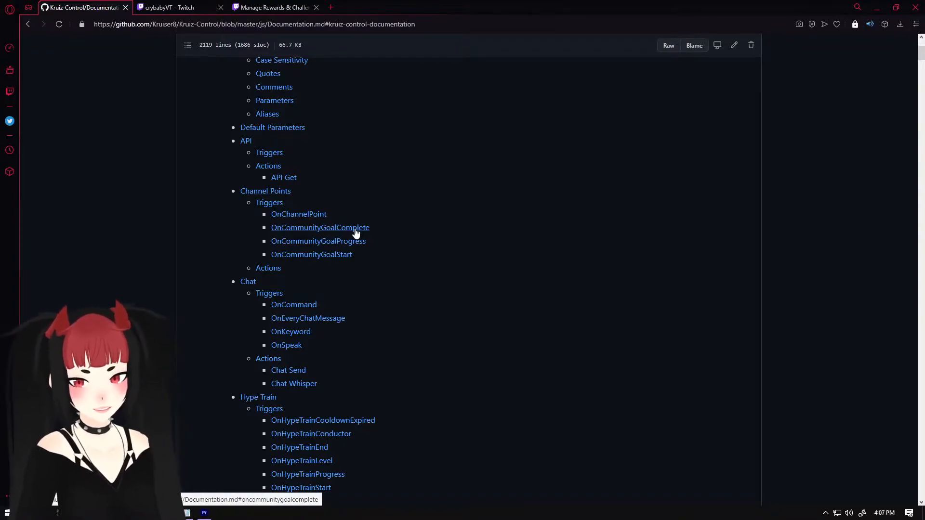
key(ctrl+f)
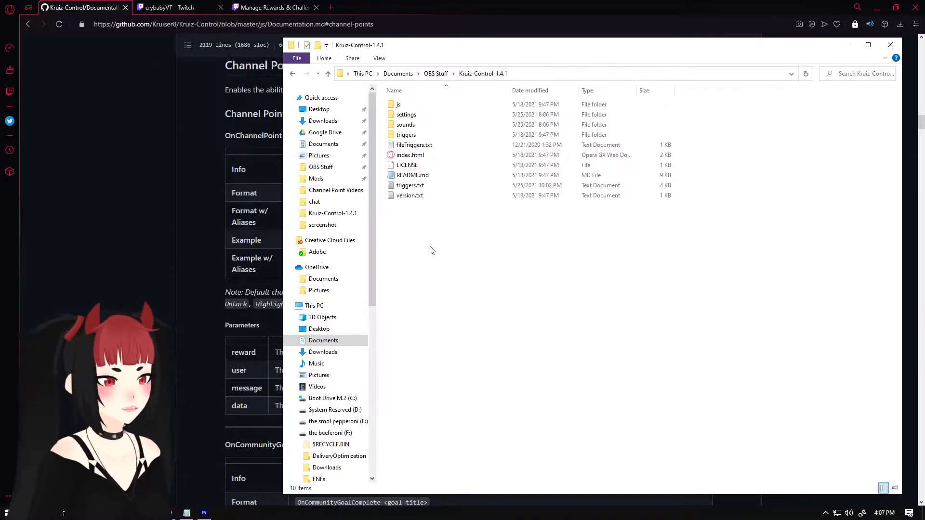
Step: Open triggers.txt from the Kruiz Control folder in Notepad and scroll through its scripts
click(410, 185)
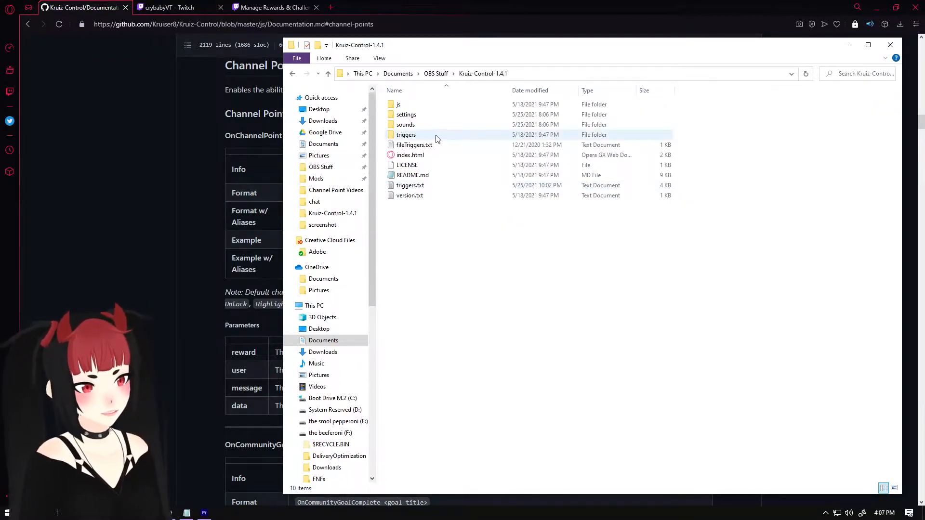
double_click(410, 185)
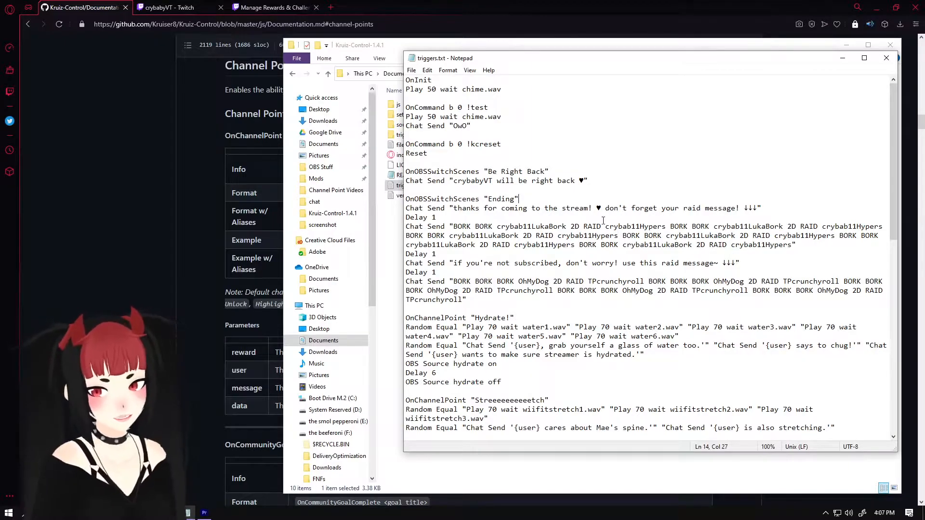
scroll(down, 3)
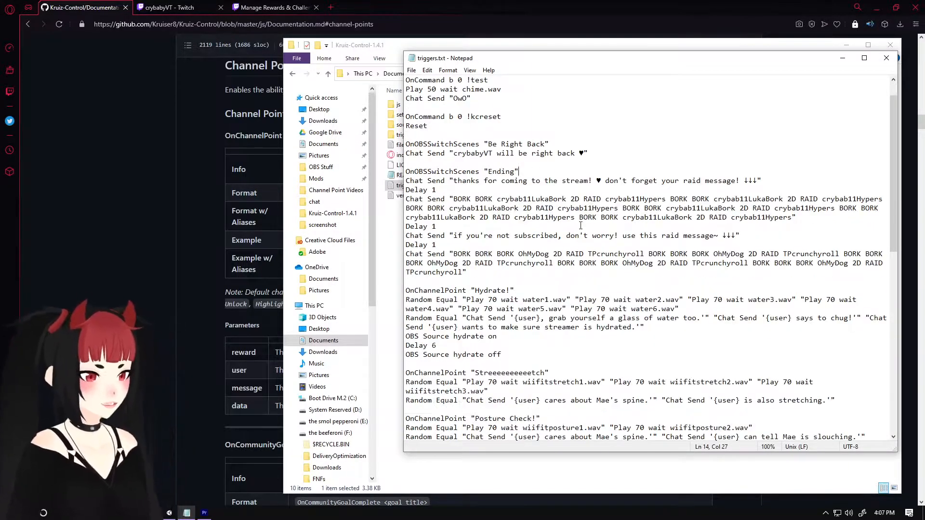
scroll(down, 3)
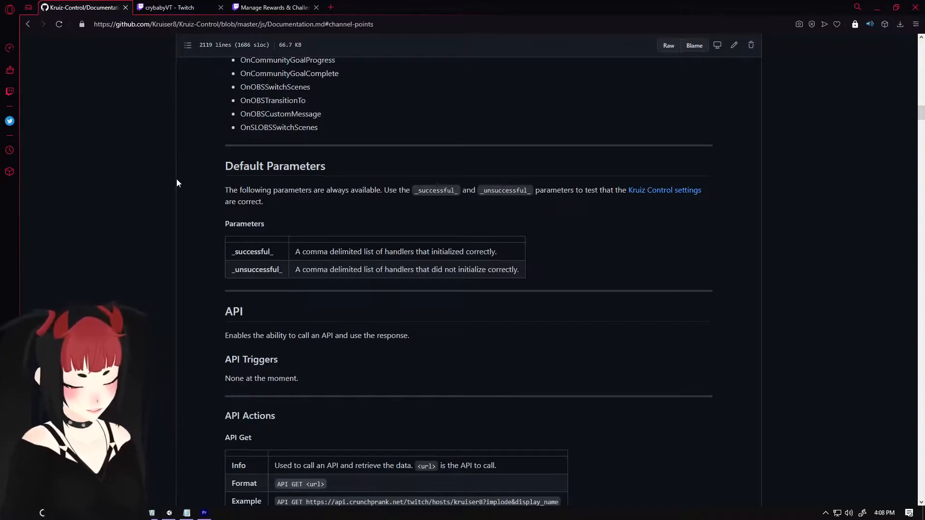
Step: Search the documentation page for 'triggers', then close the find bar
text(triggers)
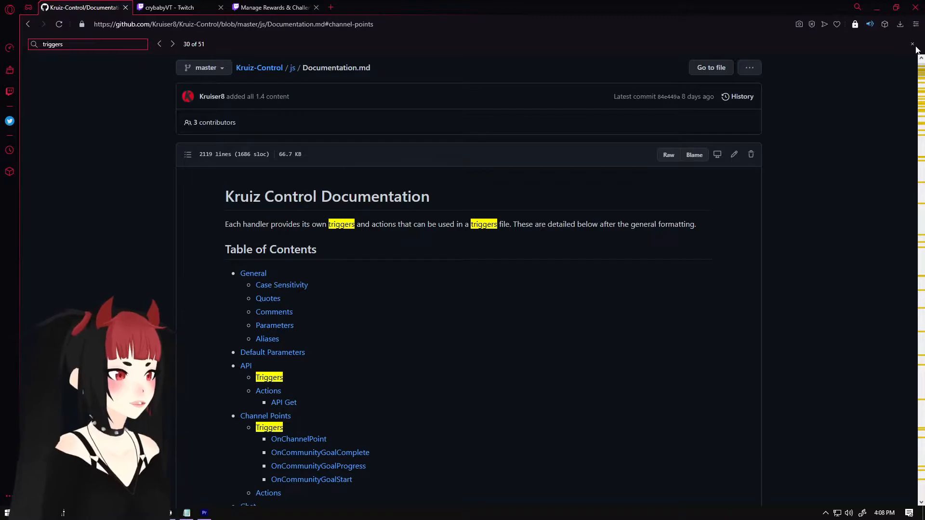
click(171, 8)
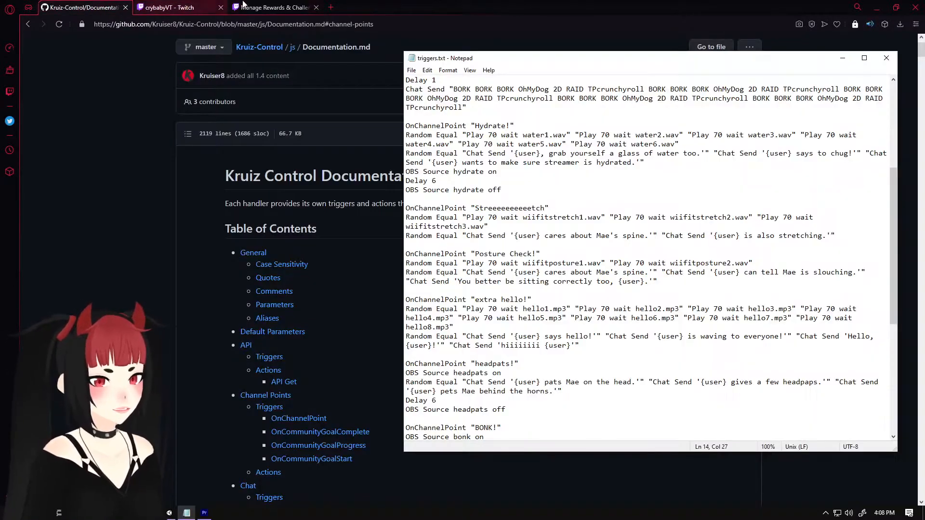
Step: Check the Twitch channel point rewards, then find 'random' in the docs and scroll
click(274, 7)
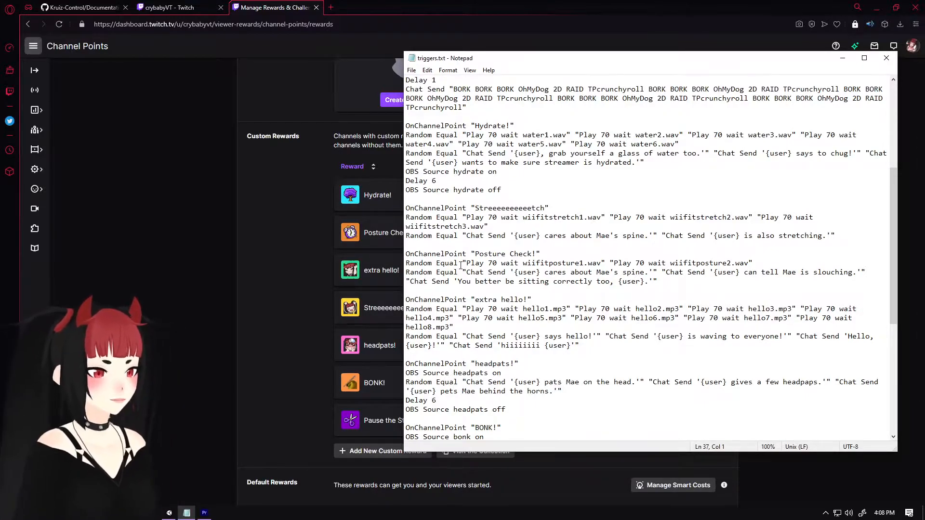
click(83, 7)
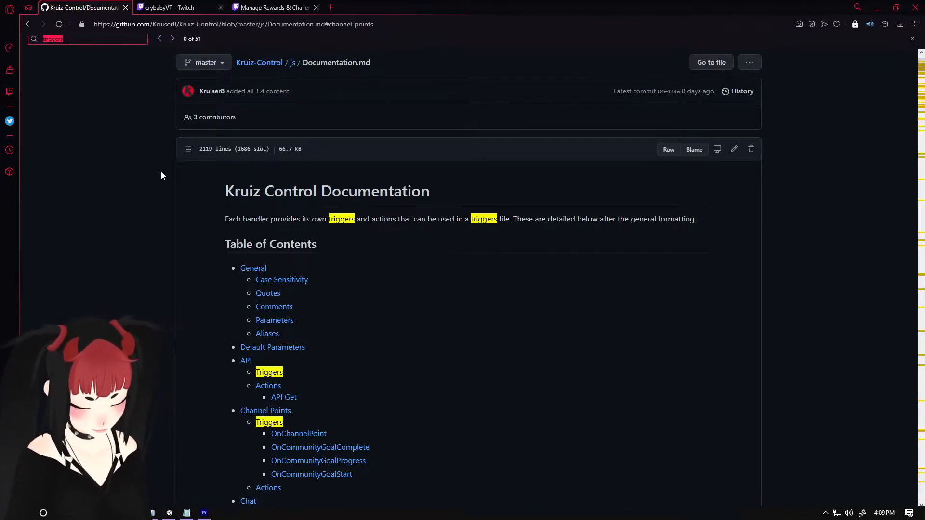
text(random)
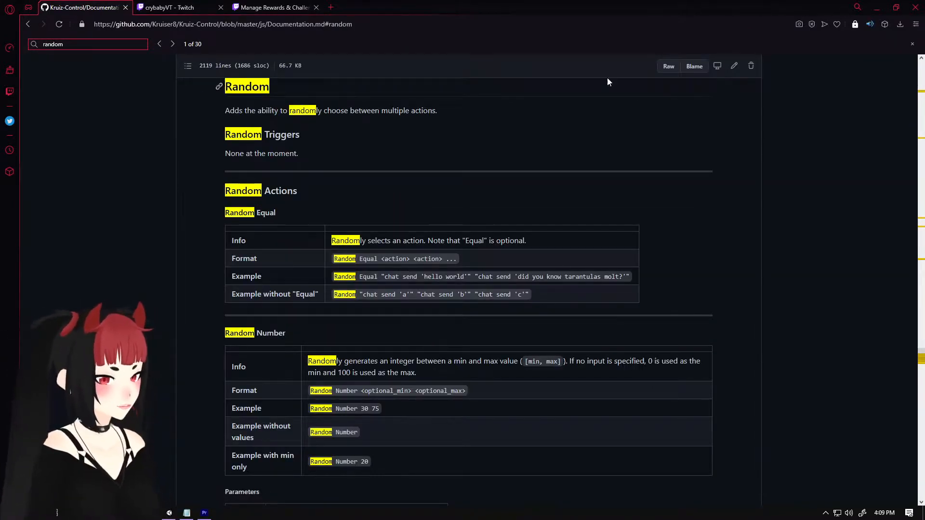
click(911, 44)
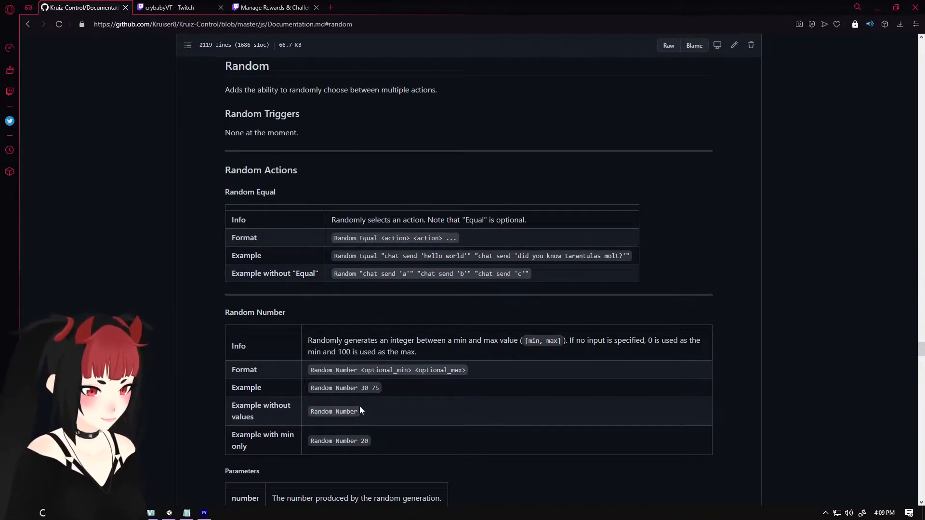
scroll(down, 3)
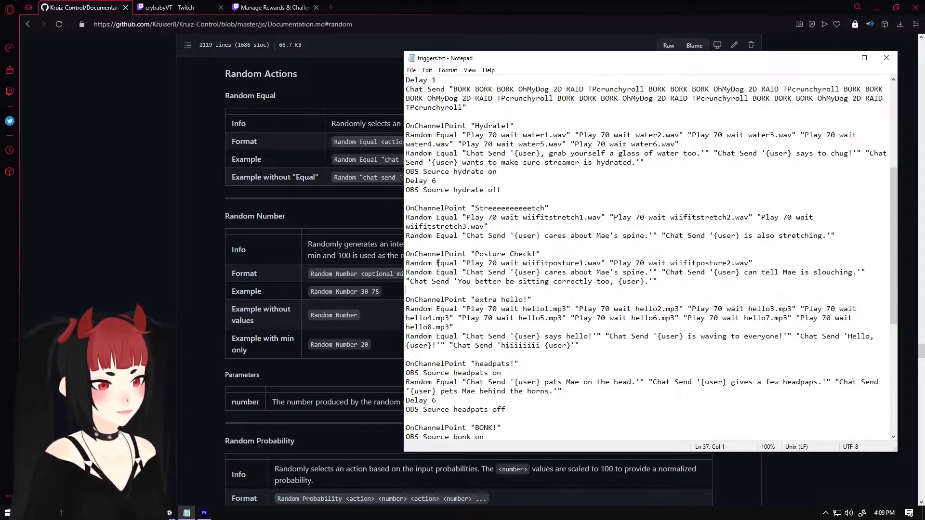
Step: Bring the documentation forward and browse to the Play, Reset and Skip action formats
click(525, 263)
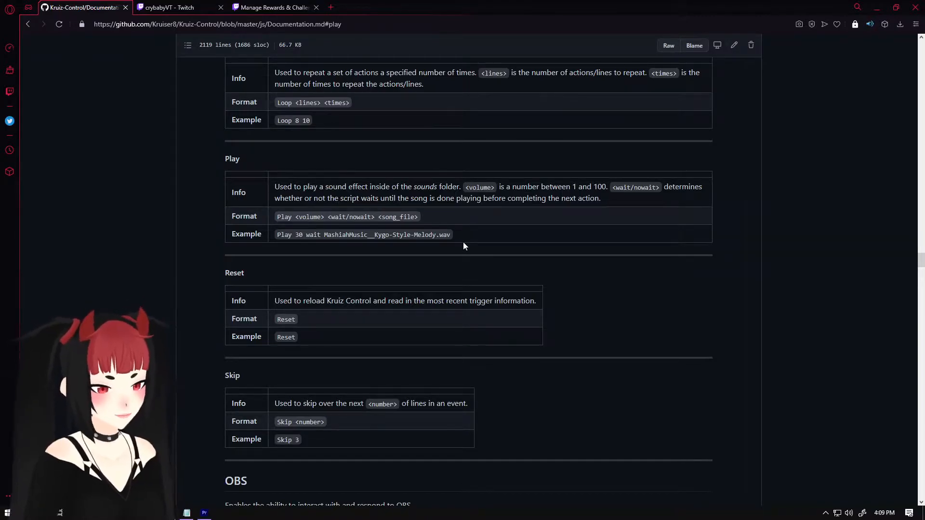
click(187, 512)
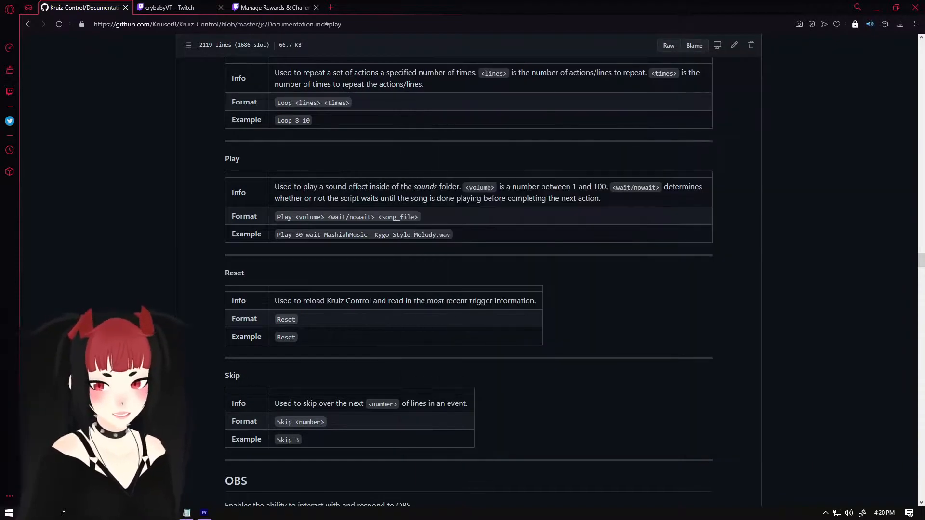
click(171, 8)
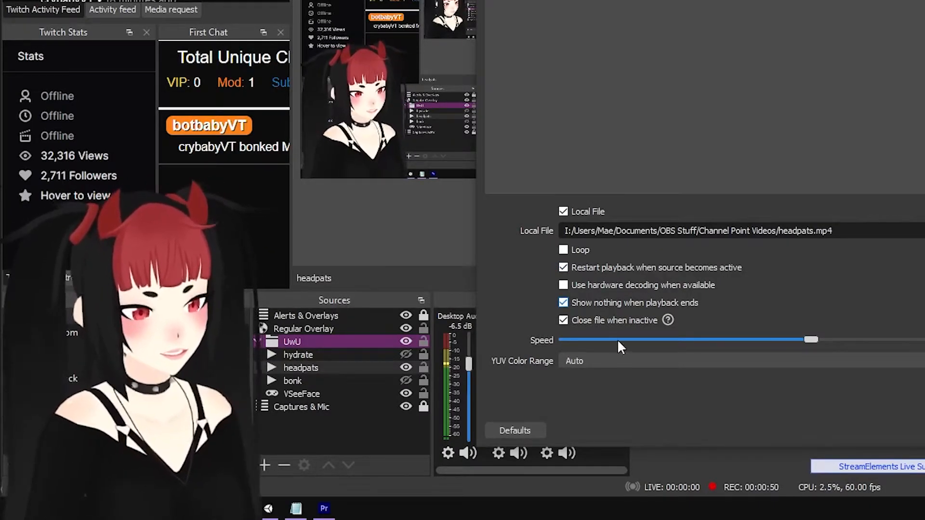
mouse_move(668, 320)
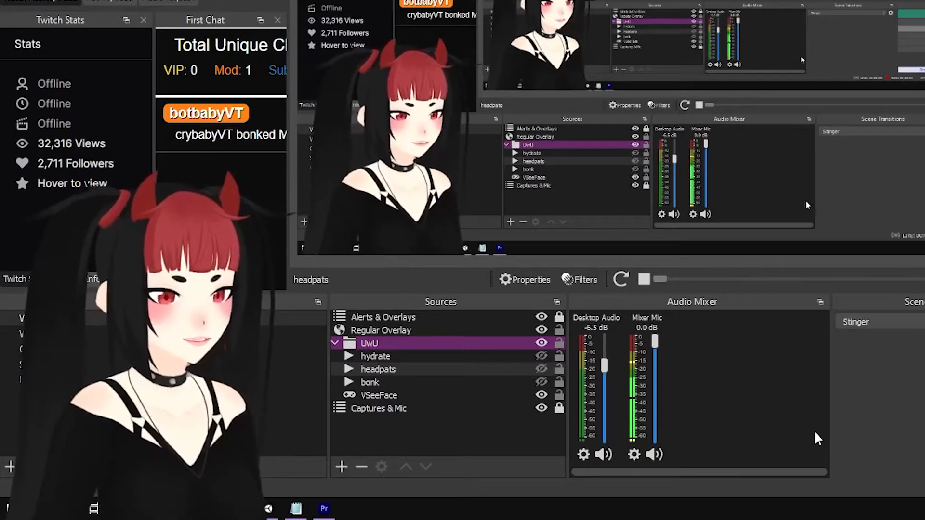
Step: Switch to the Kruiz Control docs for the OBS Source and OBS Source Filter formats
click(375, 356)
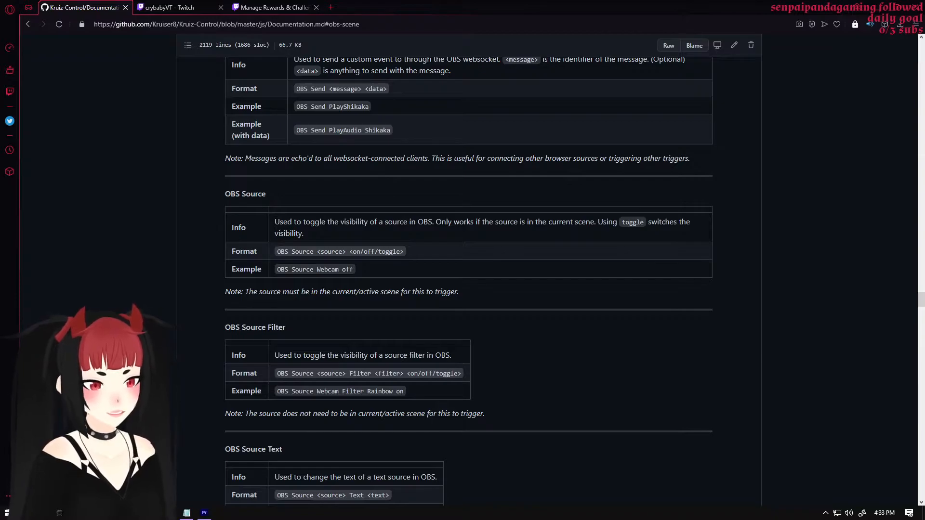
mouse_move(462, 302)
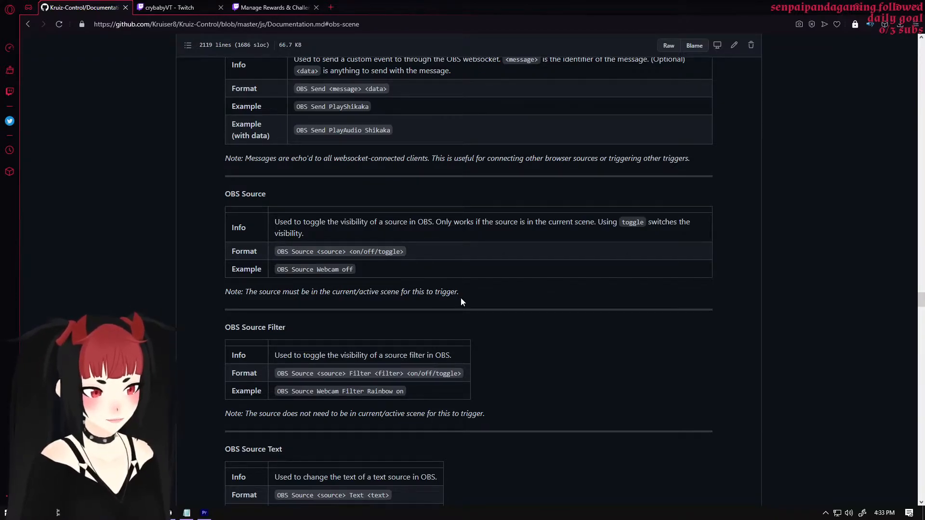
mouse_move(457, 302)
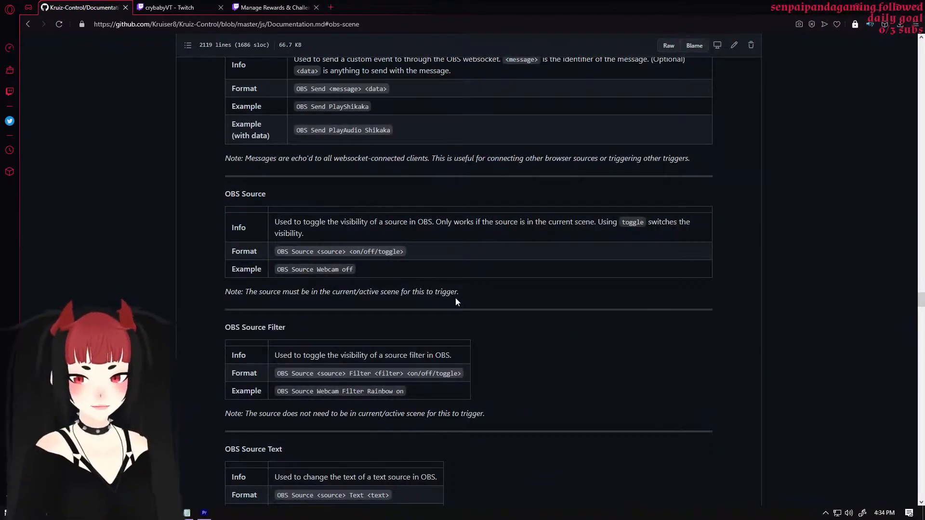
Step: Bring triggers.txt in Notepad to the front, showing the headpats and BONK scripts
click(186, 512)
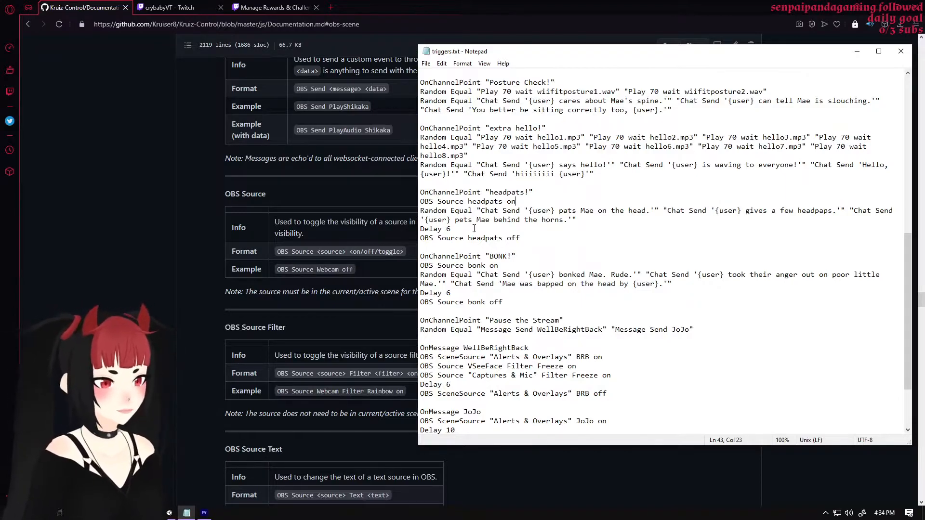
Step: Highlight the headpats Random Equal line, then look up the Delay command in the docs
triple_click(531, 211)
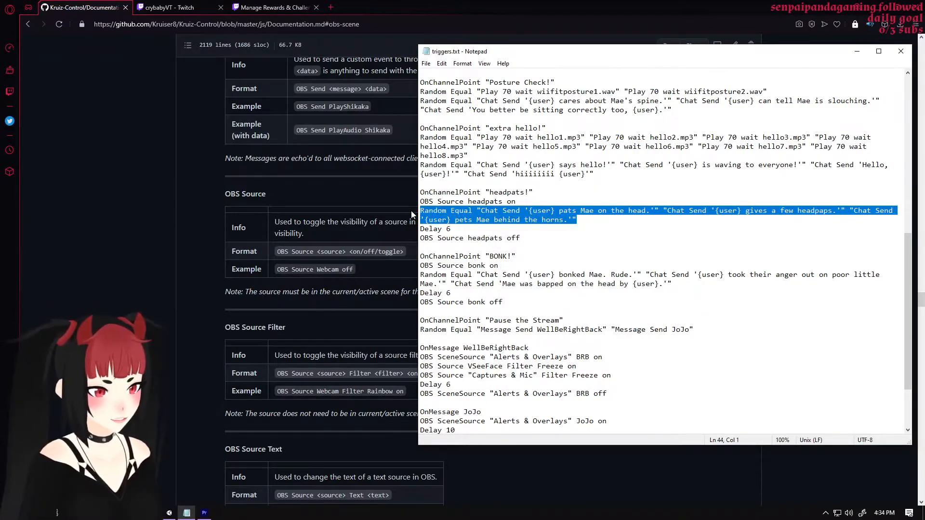
click(452, 229)
text(delay)
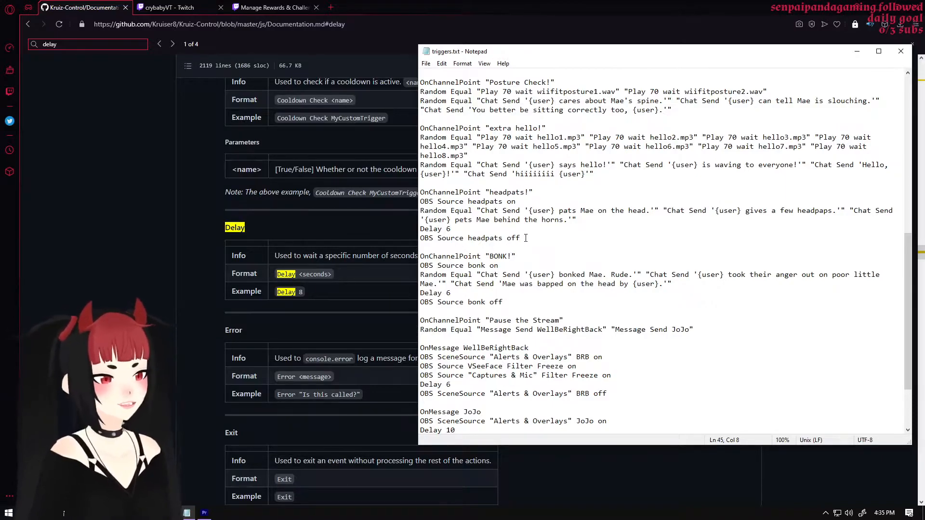
click(529, 244)
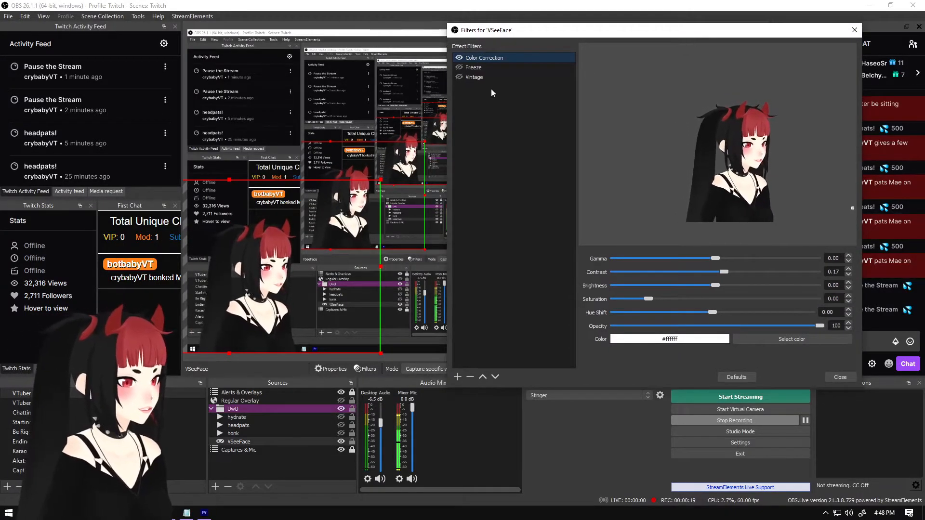
Step: Inspect the Freeze filter's 6000ms duration, then close the VSeeFace Filters dialog
click(474, 67)
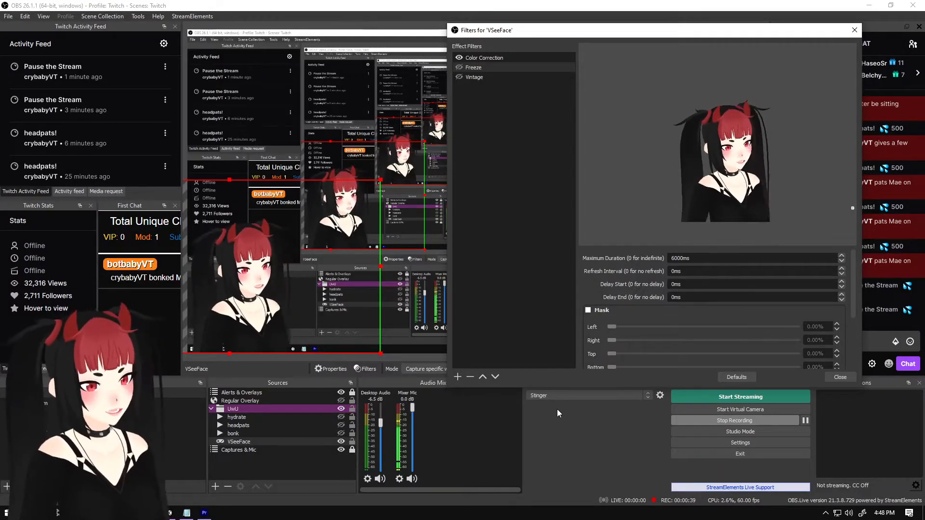
click(474, 76)
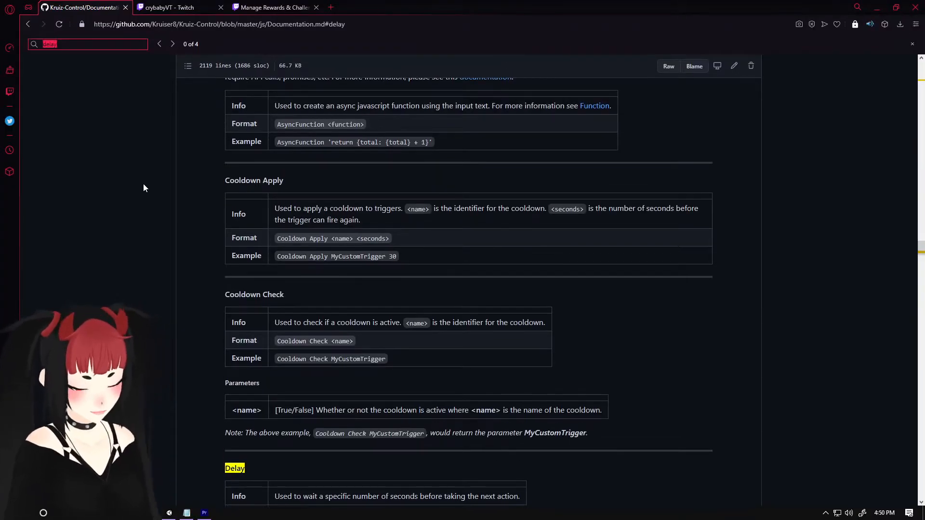
Step: Search the Kruiz Control documentation for 'filter'
text(filter)
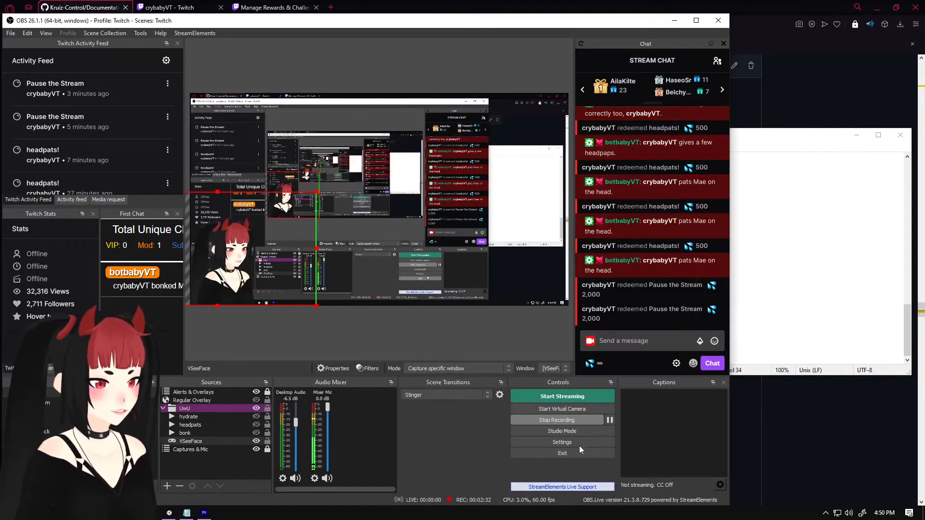
Step: Inspect the JoJo and BRB sources in their OBS scene, then return to the SceneSource docs
click(560, 431)
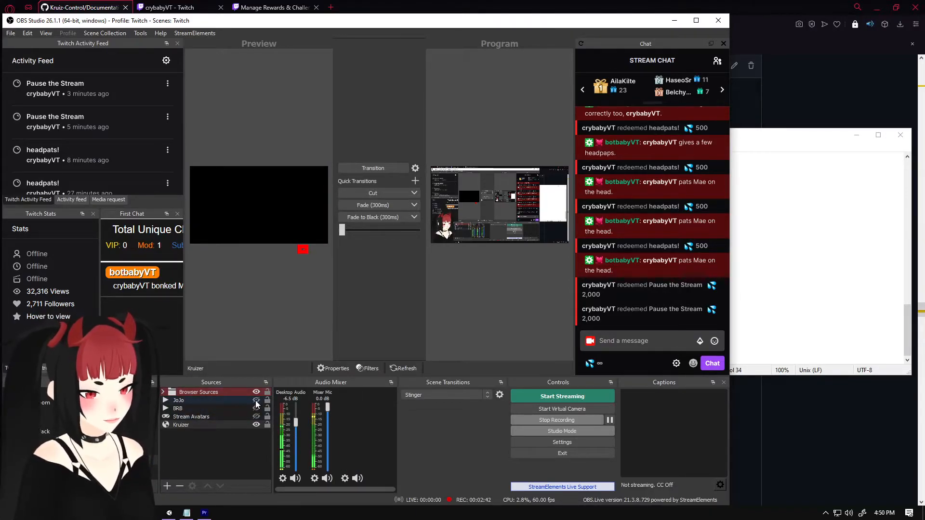
click(256, 400)
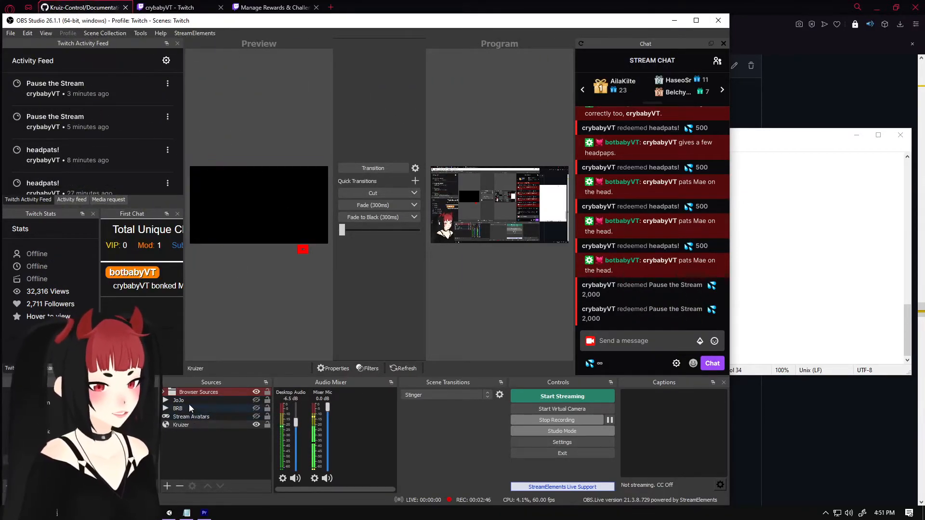
click(82, 7)
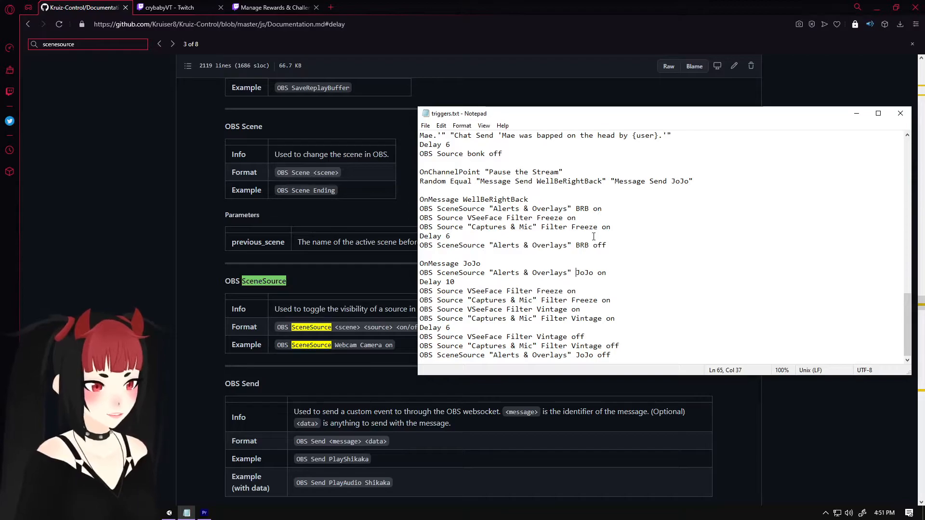
Step: Walk through the WellBeRightBack and JoJo trigger lines, including the VSeeFace Freeze line
click(579, 208)
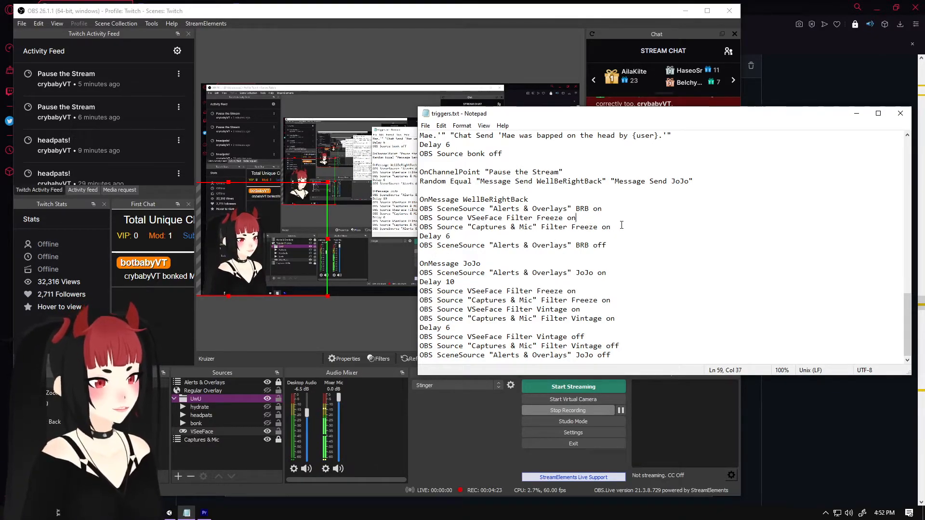
click(486, 226)
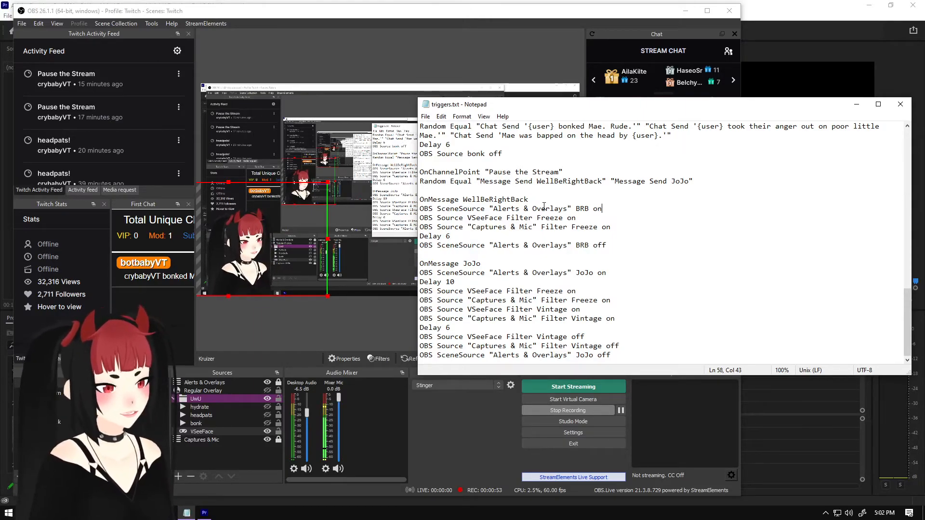
scroll(down, 3)
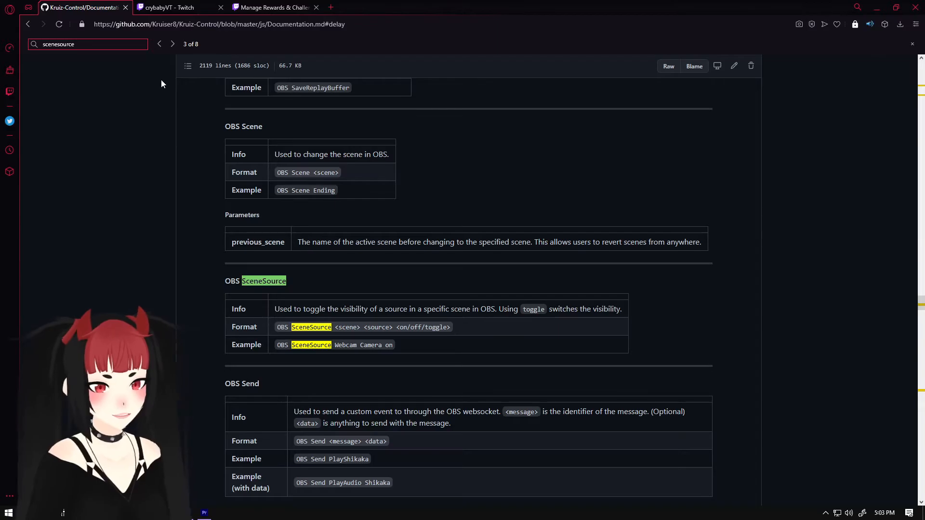
Step: Scroll the docs past OBS SceneSource and restore triggers.txt from the taskbar
scroll(down, 3)
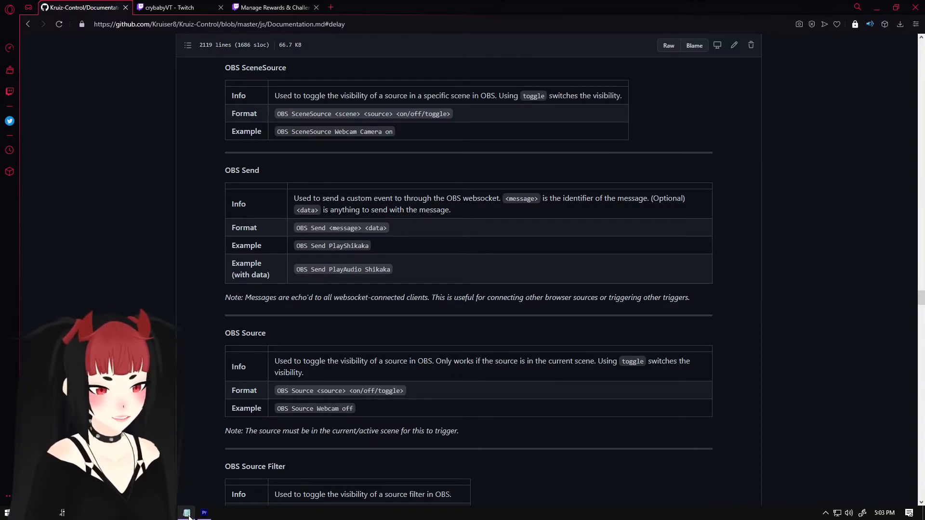
click(186, 512)
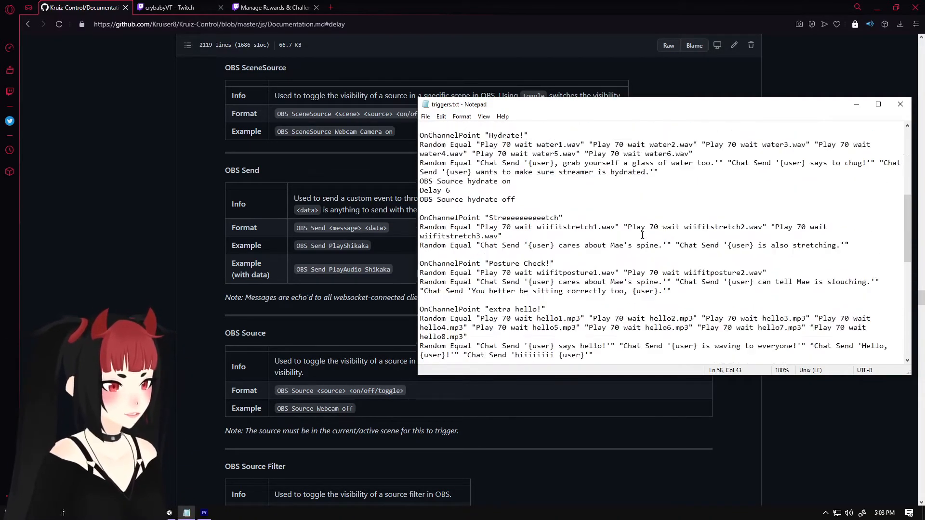